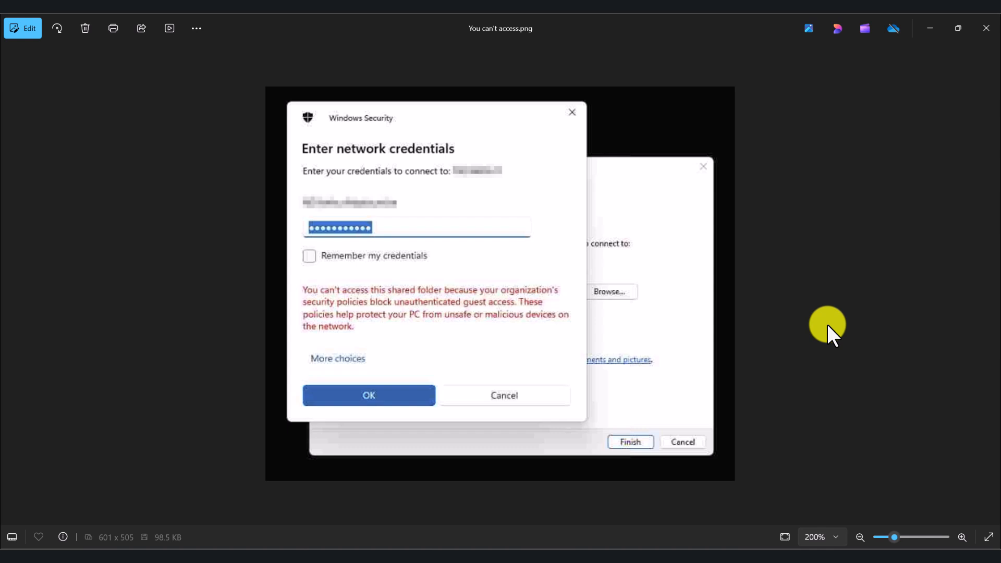
mouse_move(515, 361)
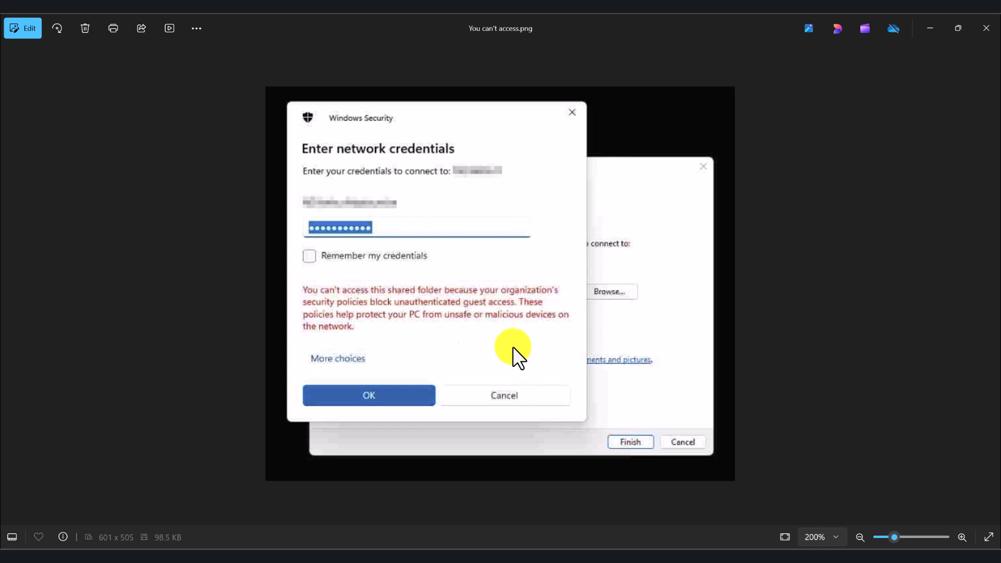
mouse_move(395, 338)
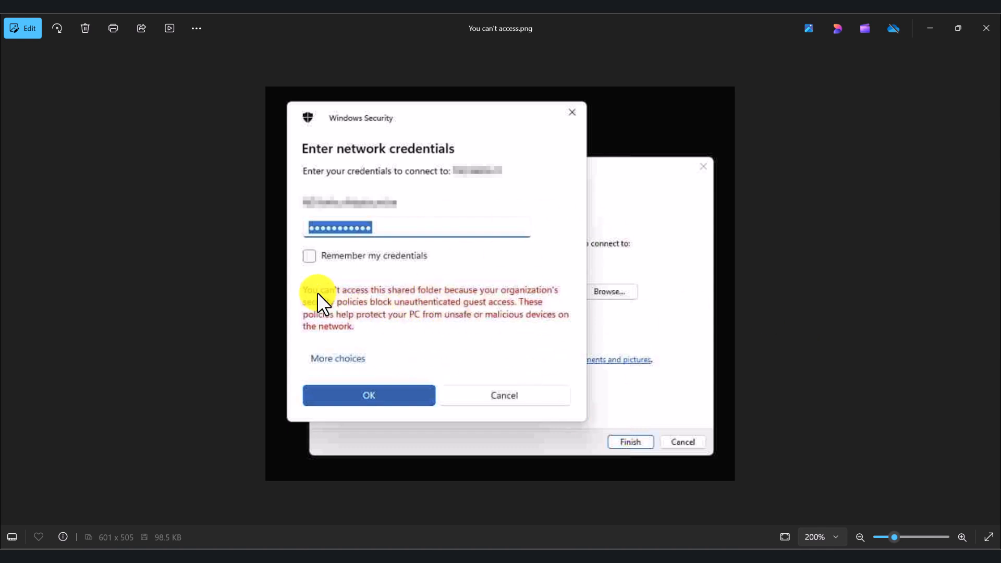
mouse_move(447, 307)
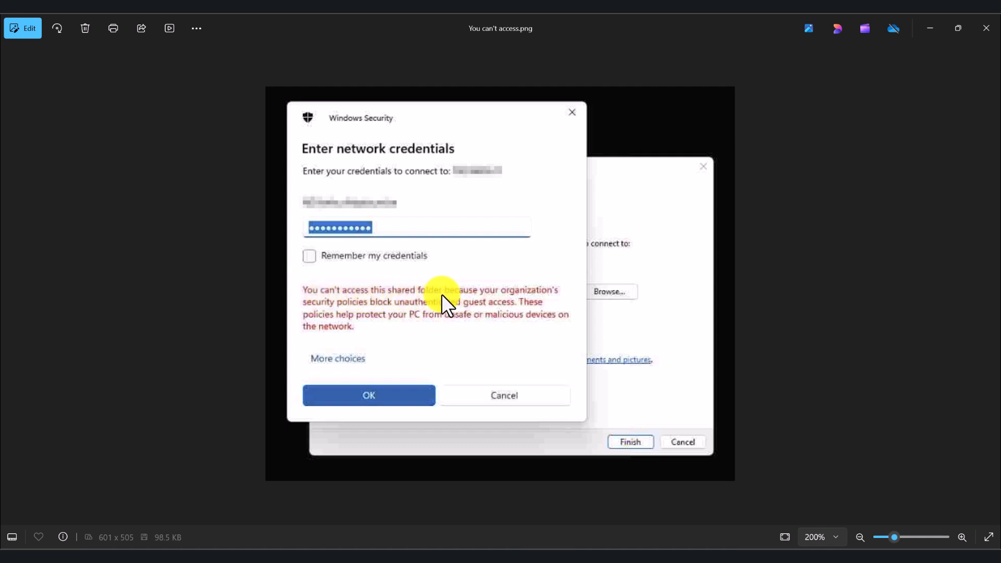
mouse_move(369, 315)
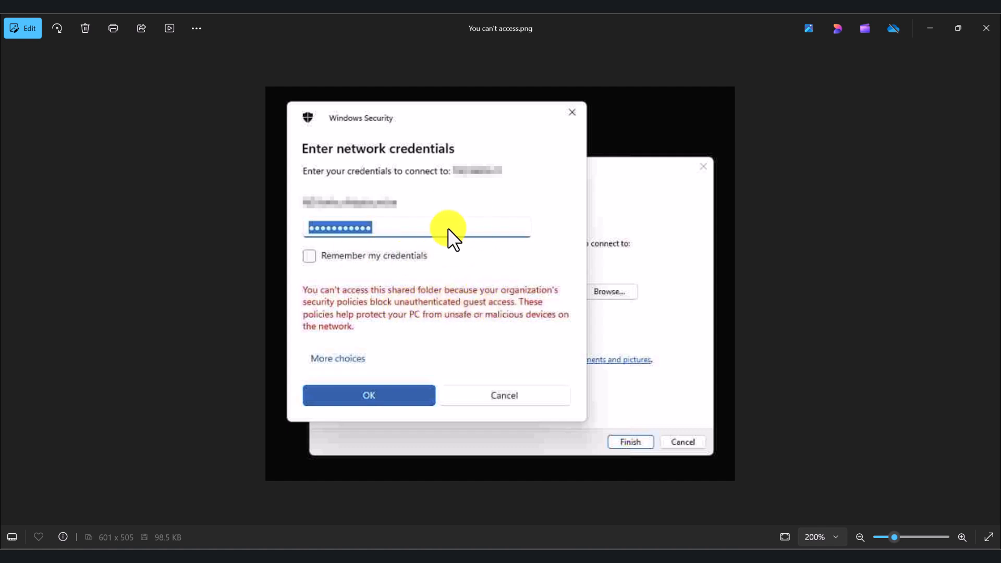
mouse_move(578, 230)
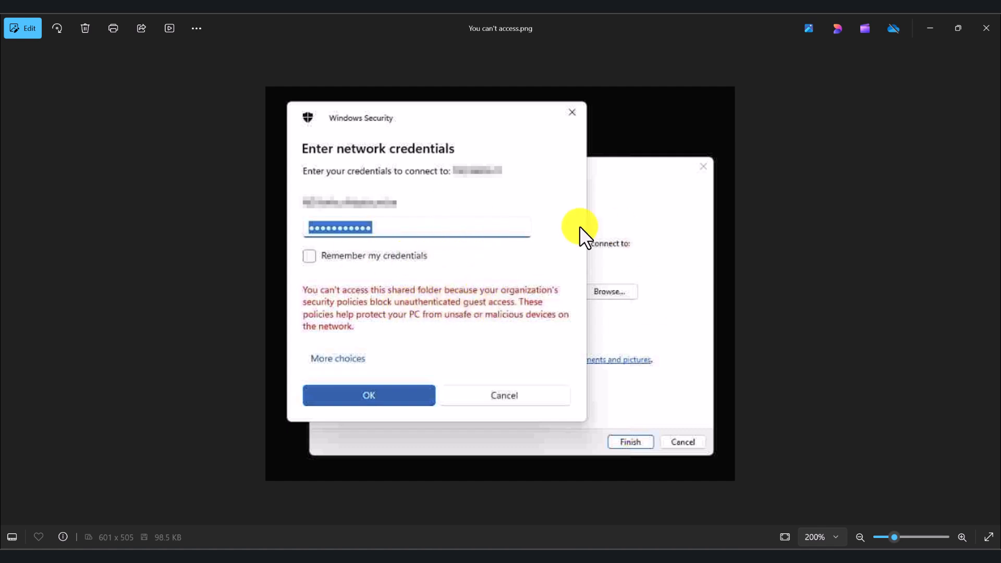
mouse_move(555, 268)
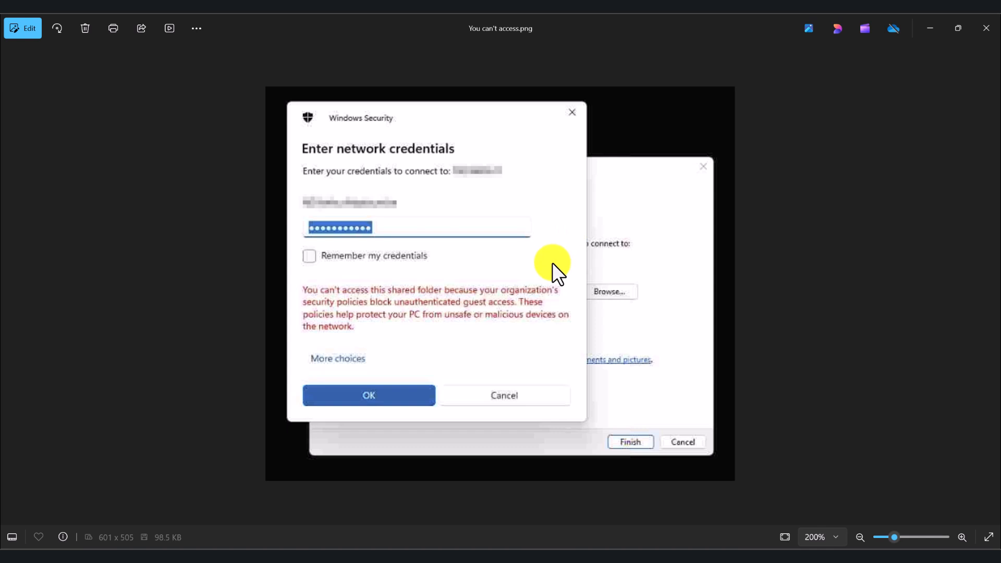
mouse_move(747, 389)
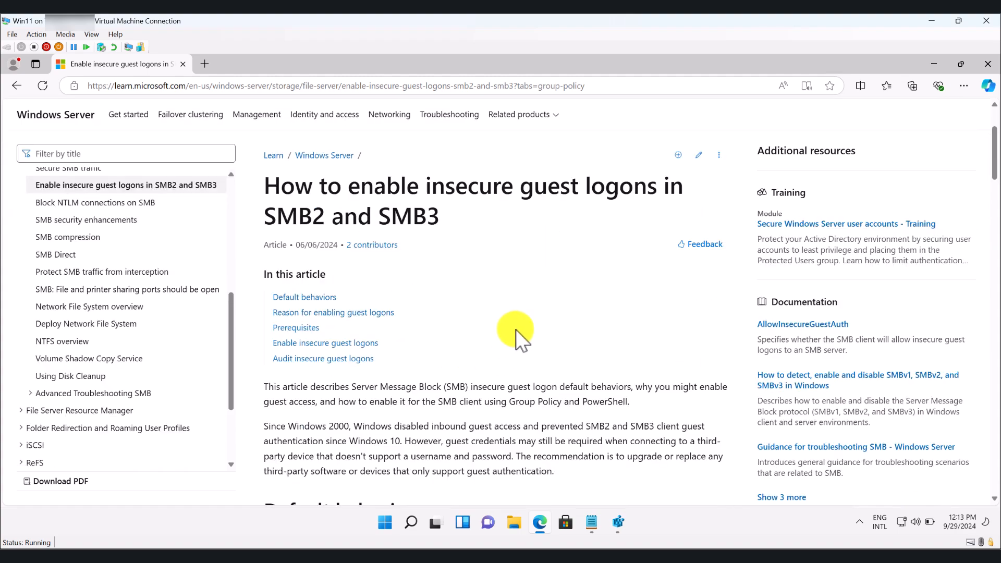
Scroll through the article's default-behavior and risk sections for insecure SMB guest logons
scroll(down, 3)
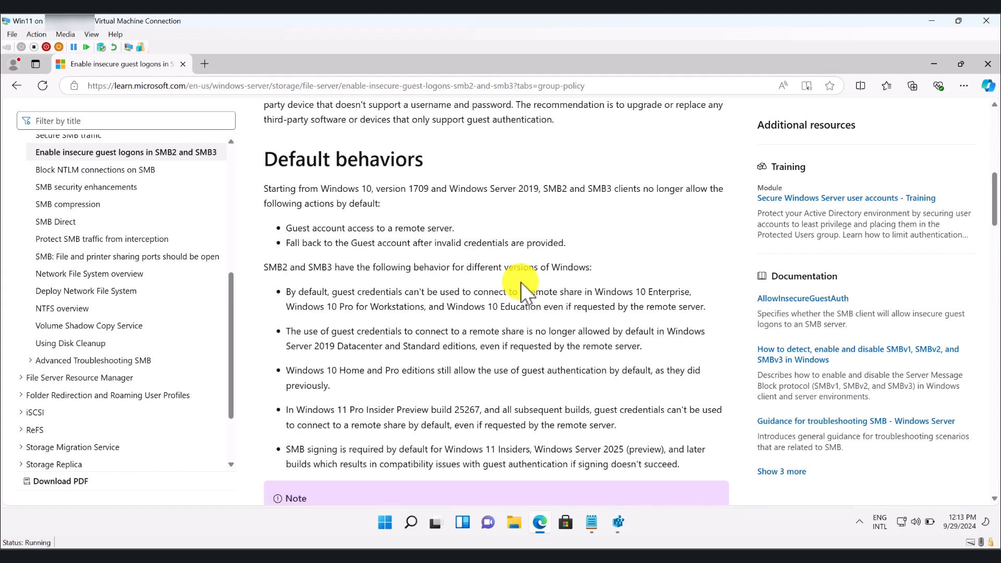
scroll(down, 3)
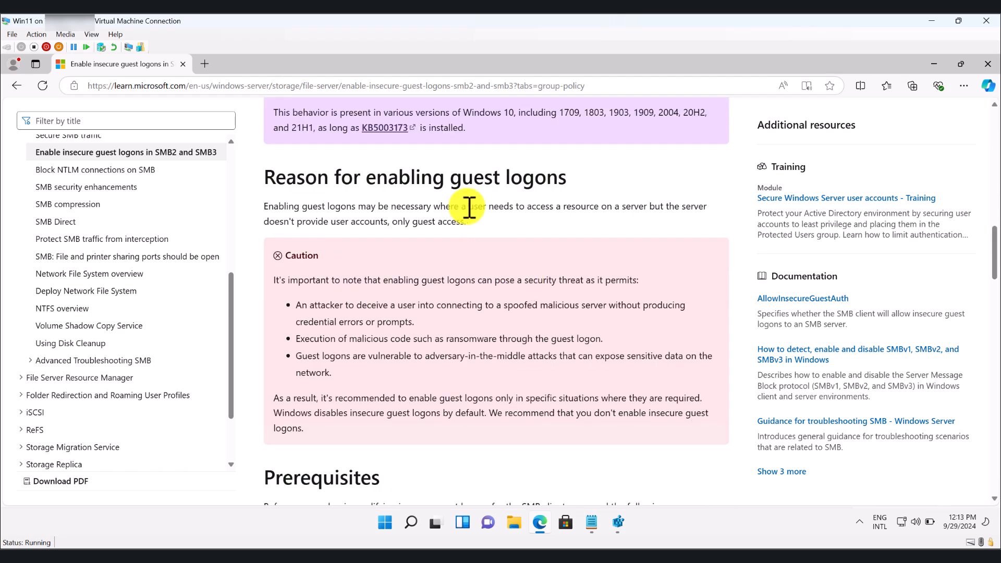
mouse_move(261, 257)
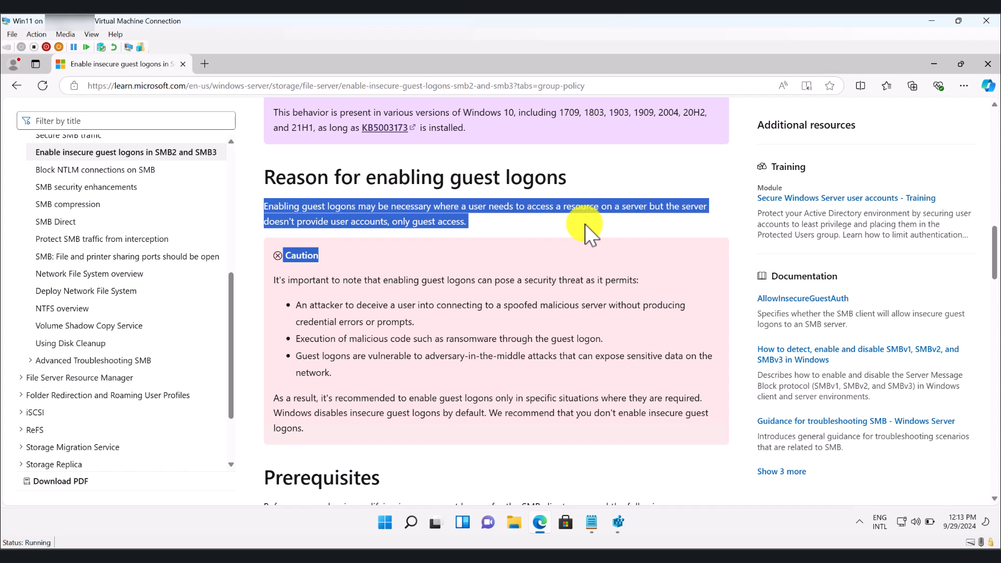
mouse_move(581, 223)
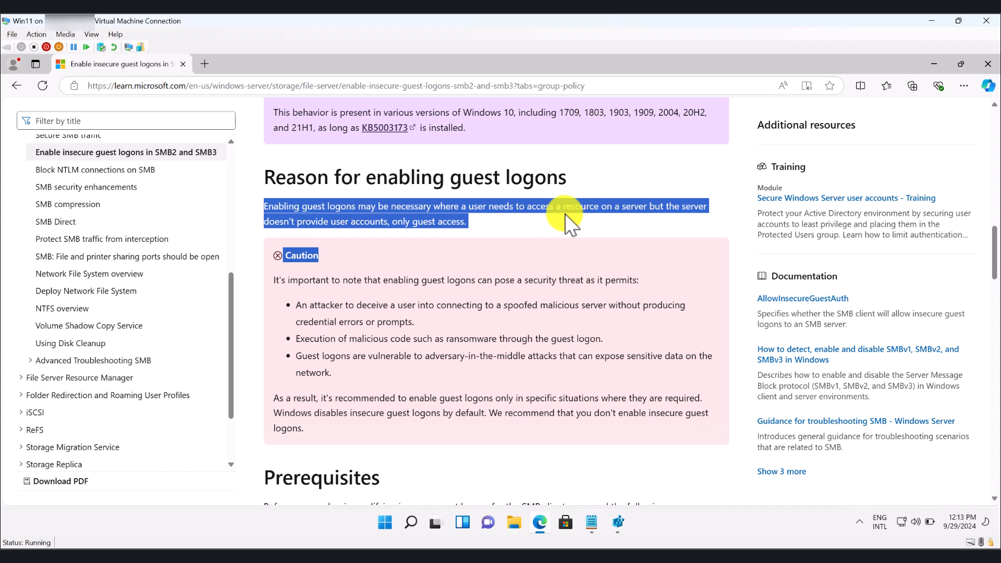
click(470, 251)
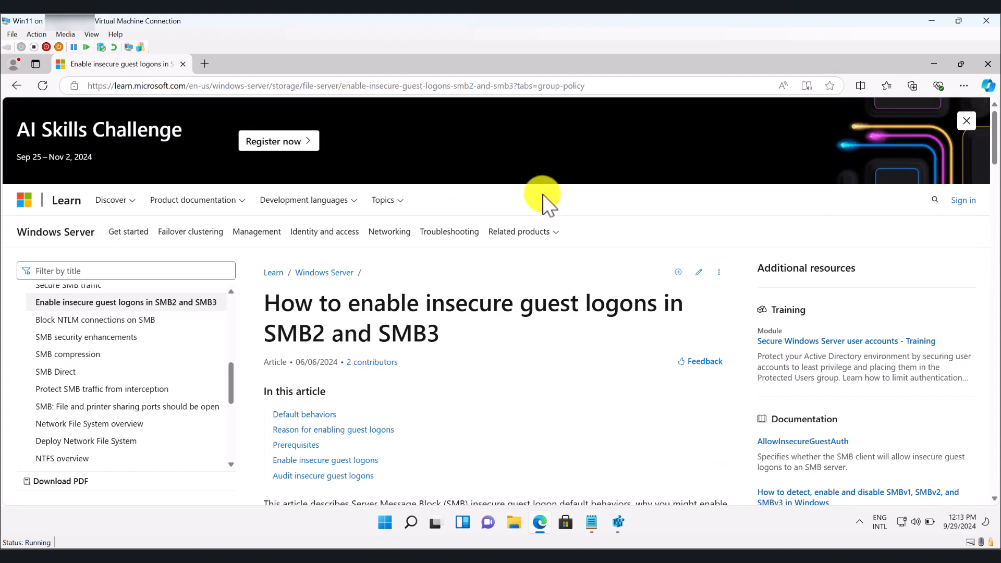
scroll(down, 3)
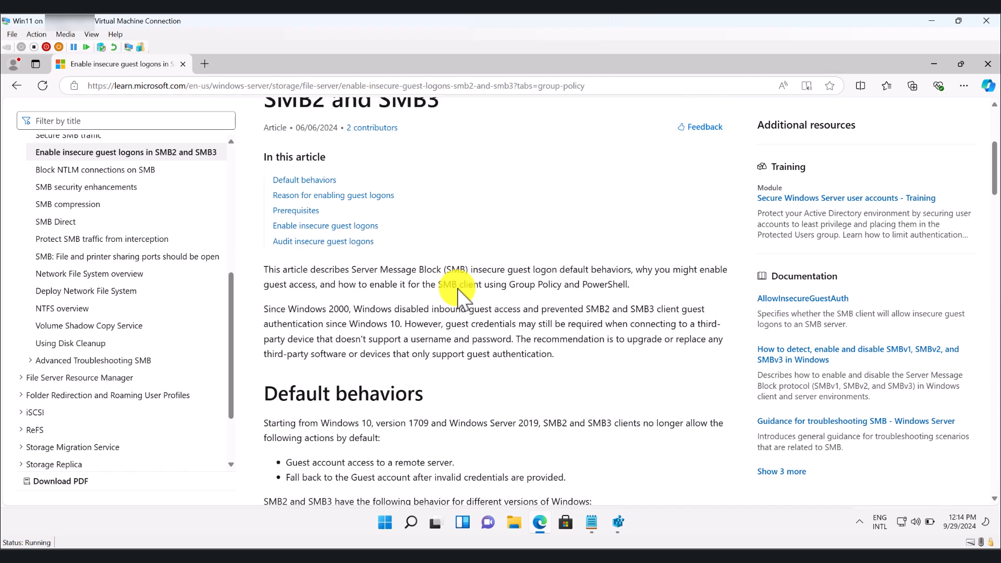
scroll(down, 3)
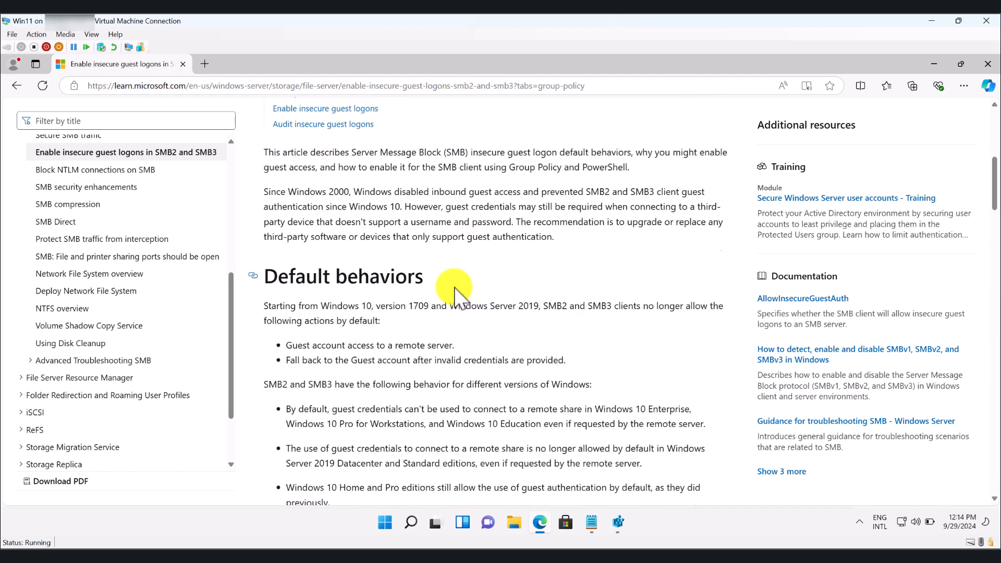
scroll(down, 3)
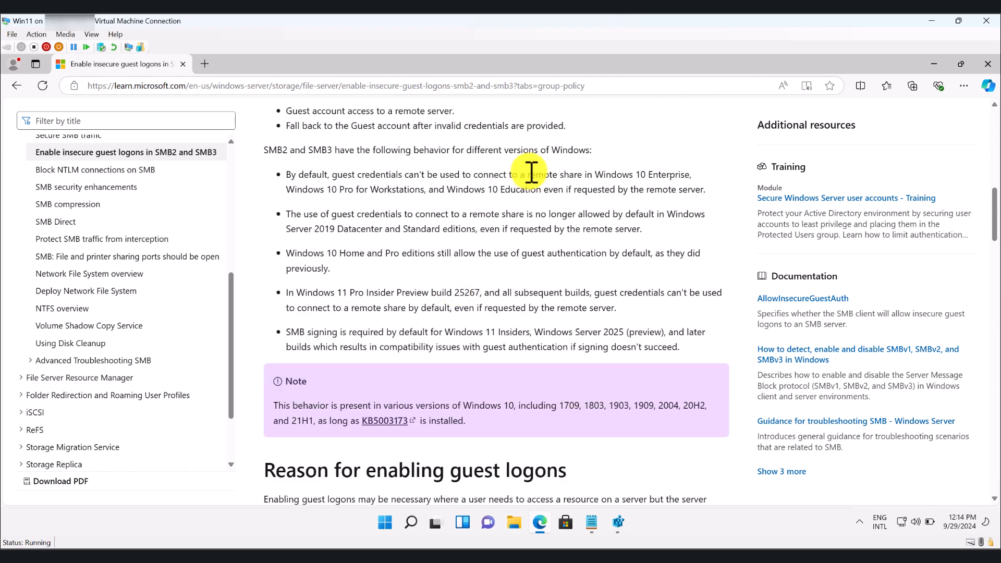
scroll(down, 3)
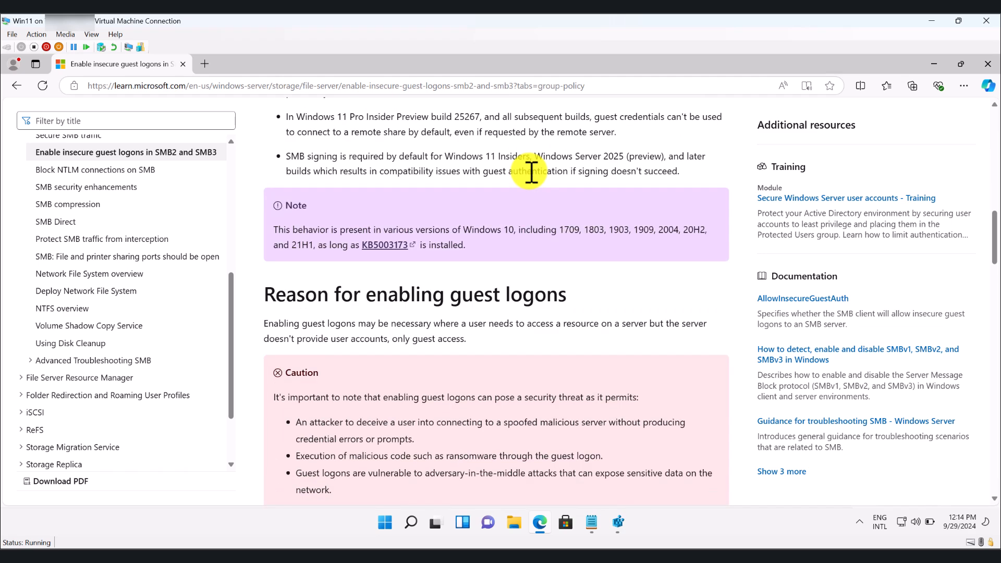
scroll(down, 3)
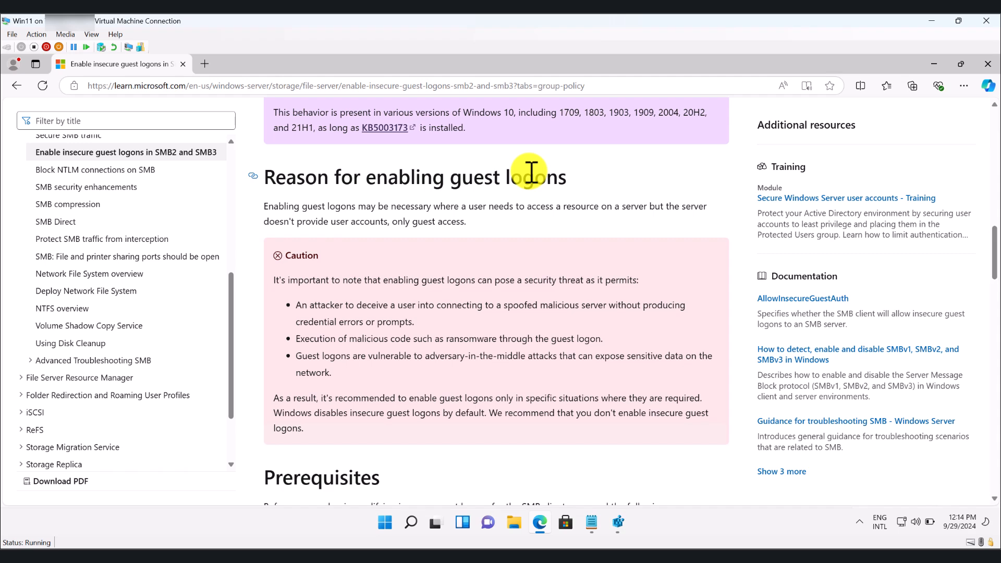
scroll(down, 3)
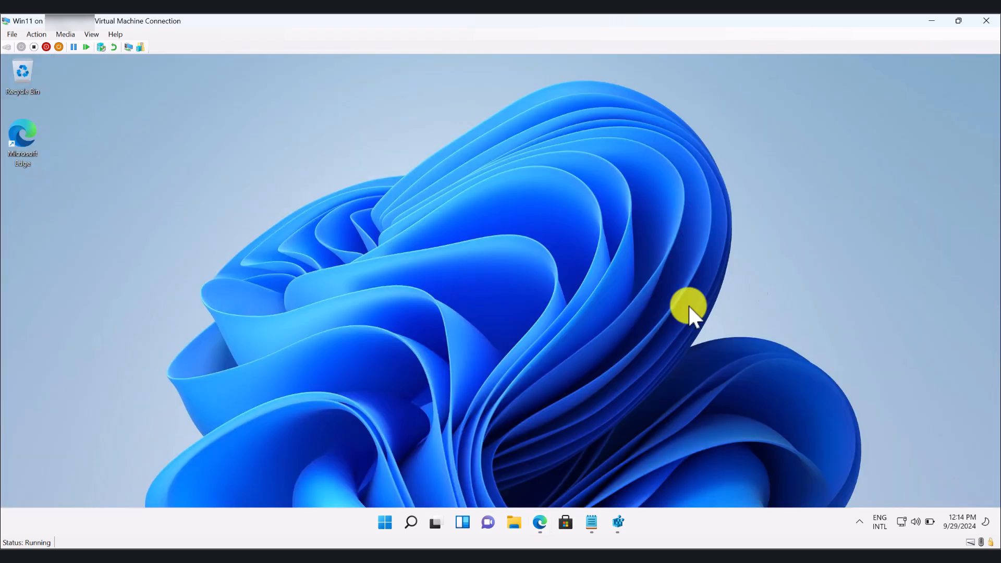
mouse_move(411, 521)
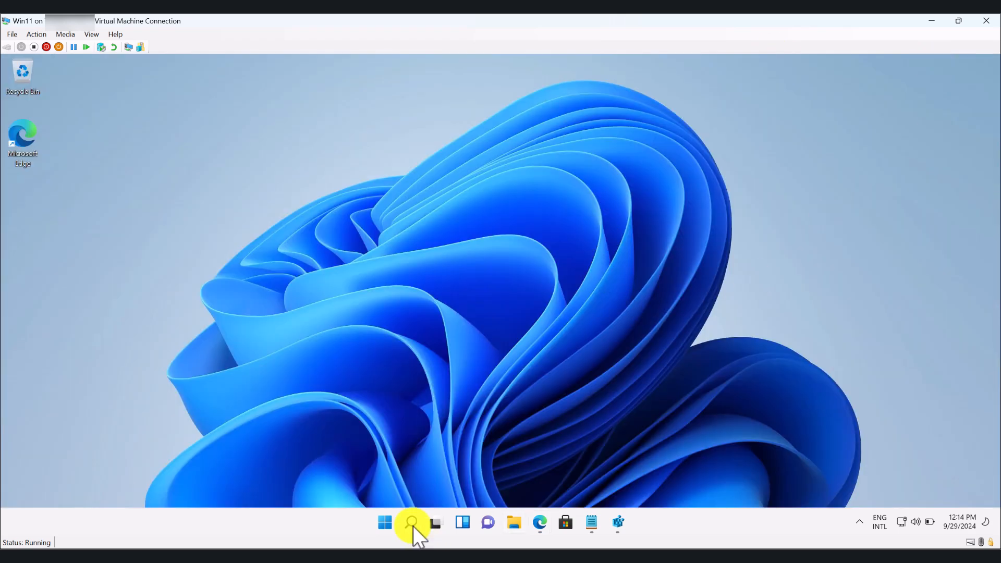
Search Windows for 'regedit', launch Registry Editor and approve the UAC prompt
click(411, 522)
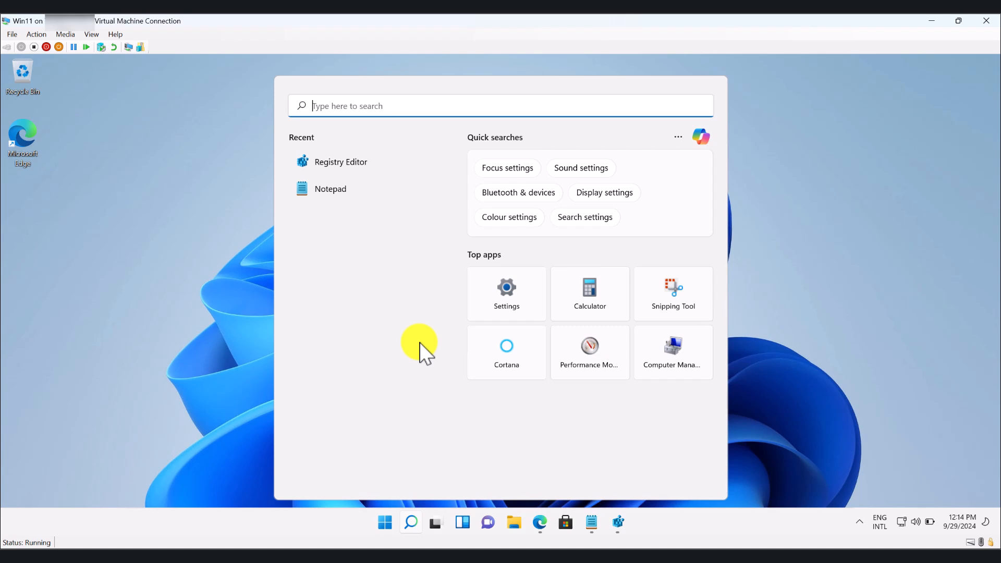
mouse_move(413, 321)
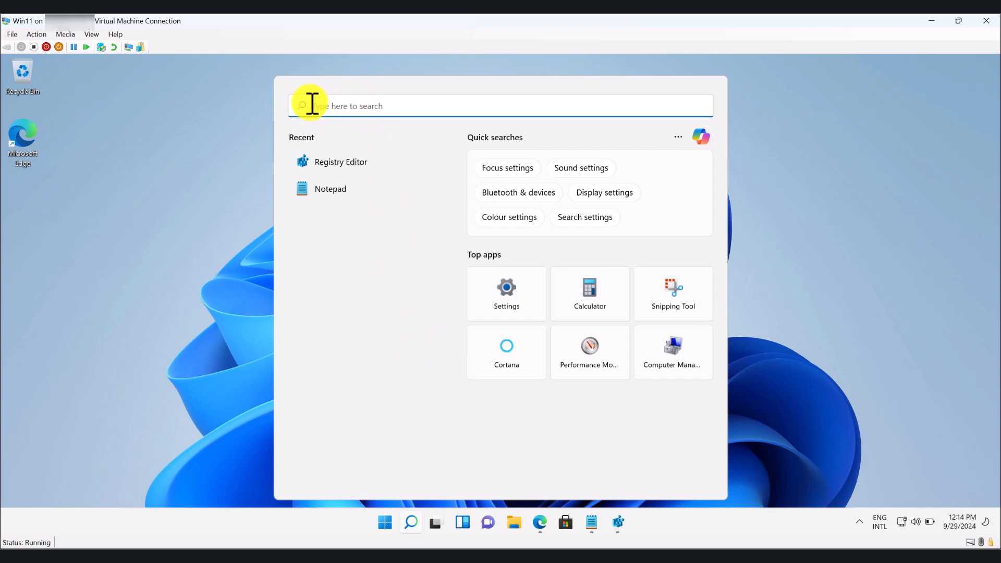
text(regedit)
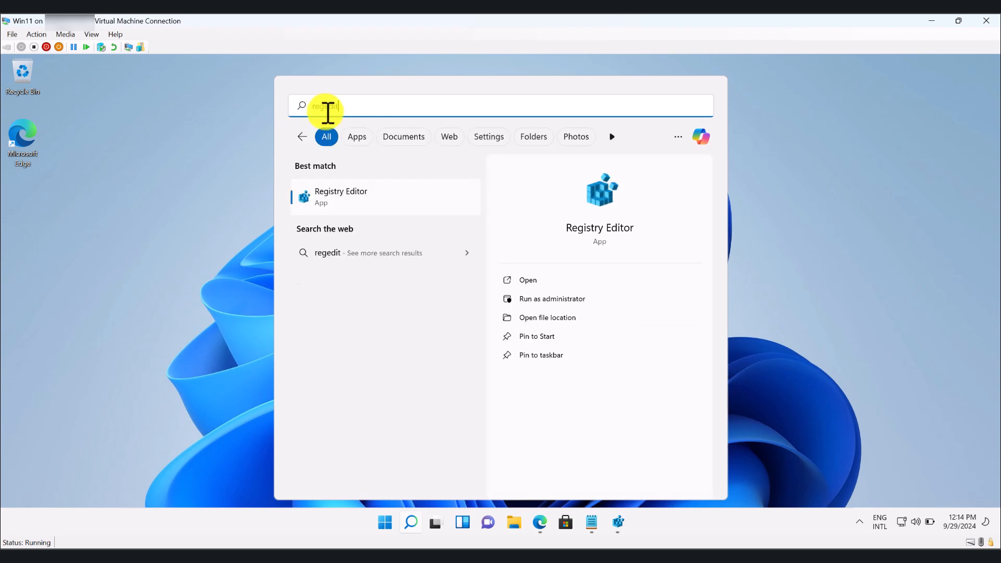
text(regedit)
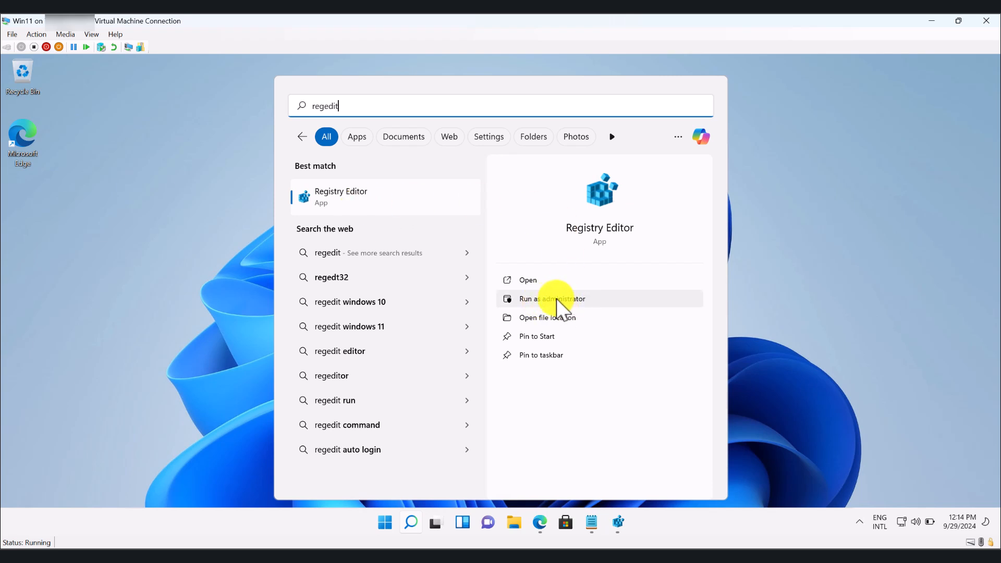
click(551, 299)
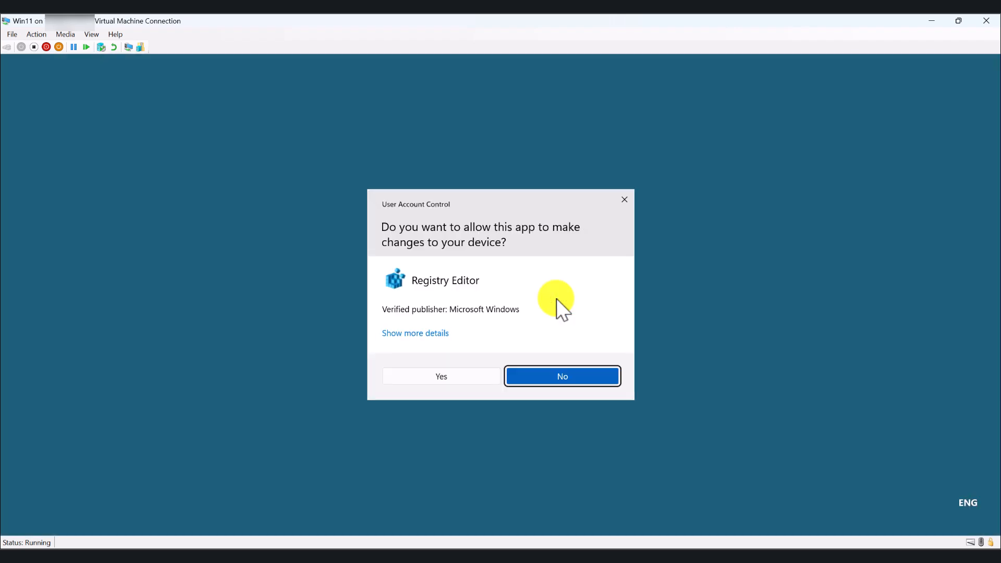
click(442, 375)
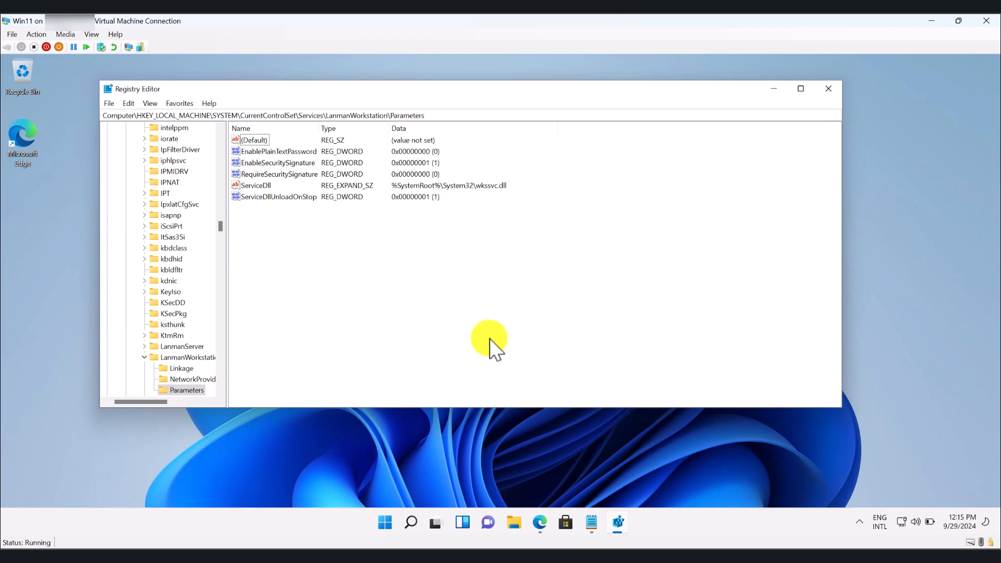
mouse_move(584, 318)
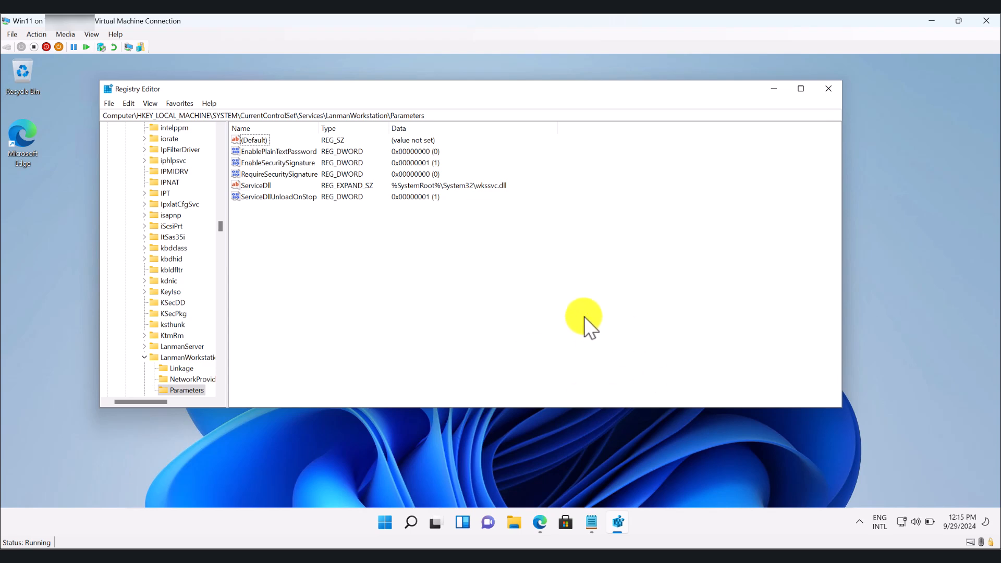
mouse_move(589, 322)
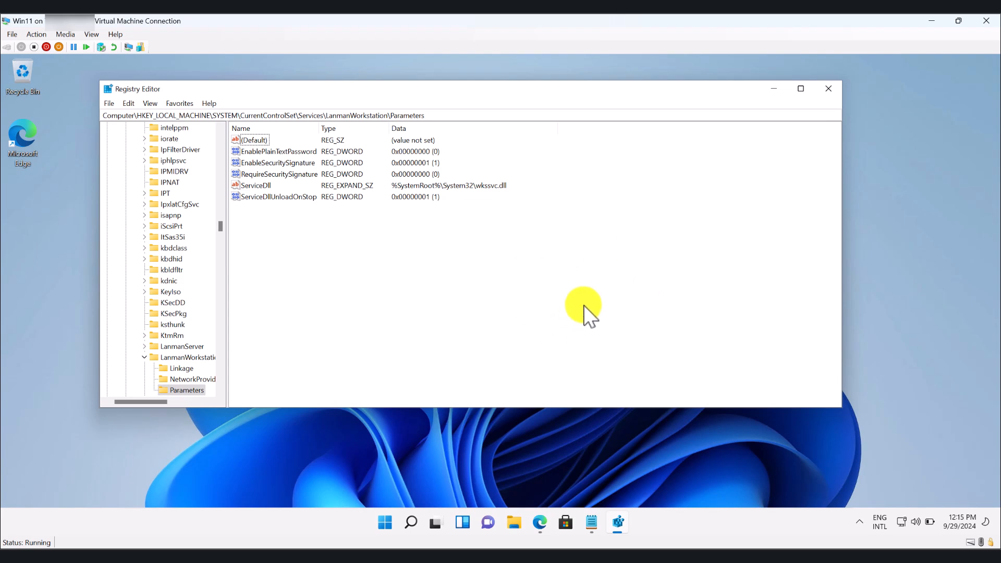
Maximize Registry Editor, navigate to LanmanWorkstation\Parameters via the Notepad path, and select AllowInsecureGuestAuth in the notes
click(801, 87)
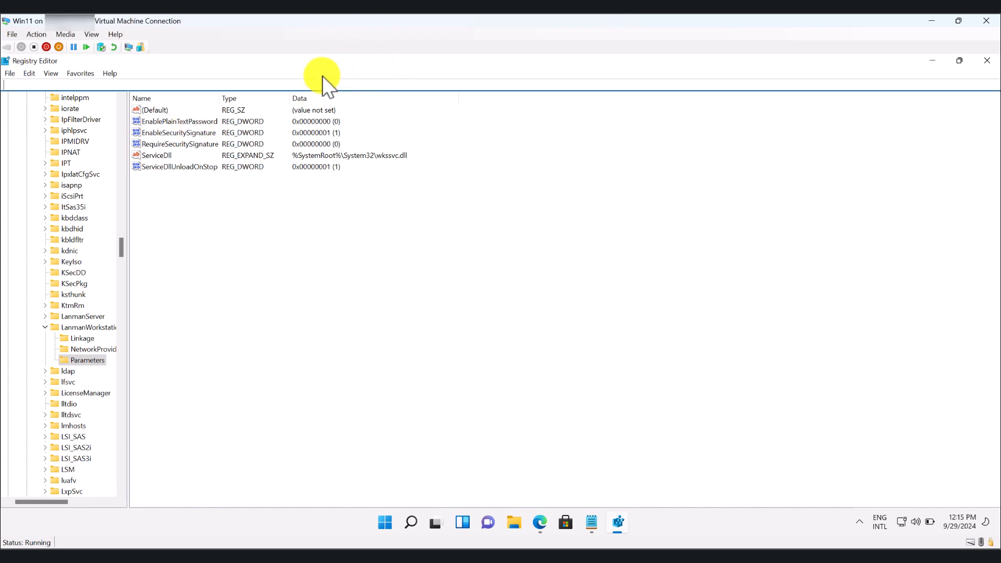
mouse_move(302, 81)
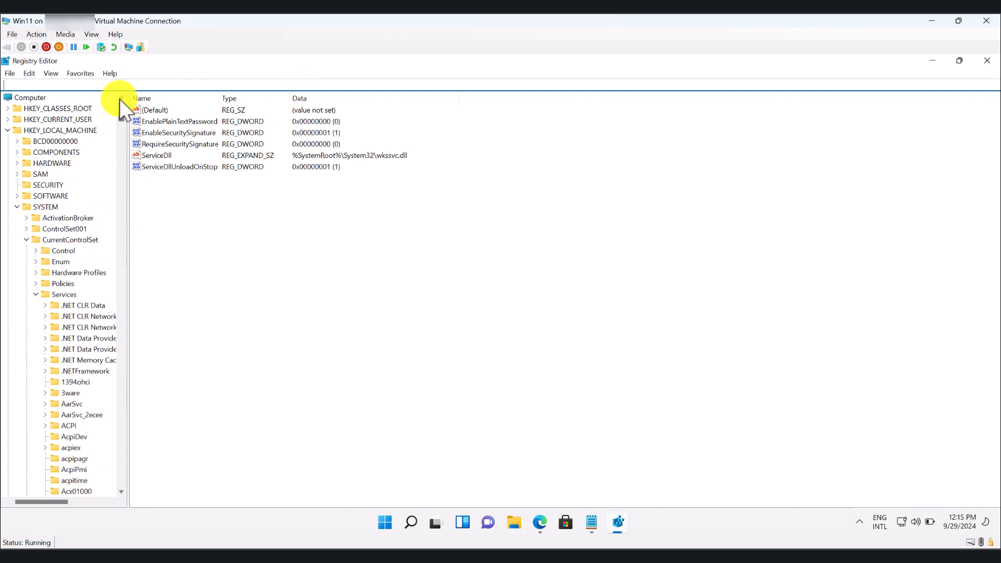
click(29, 98)
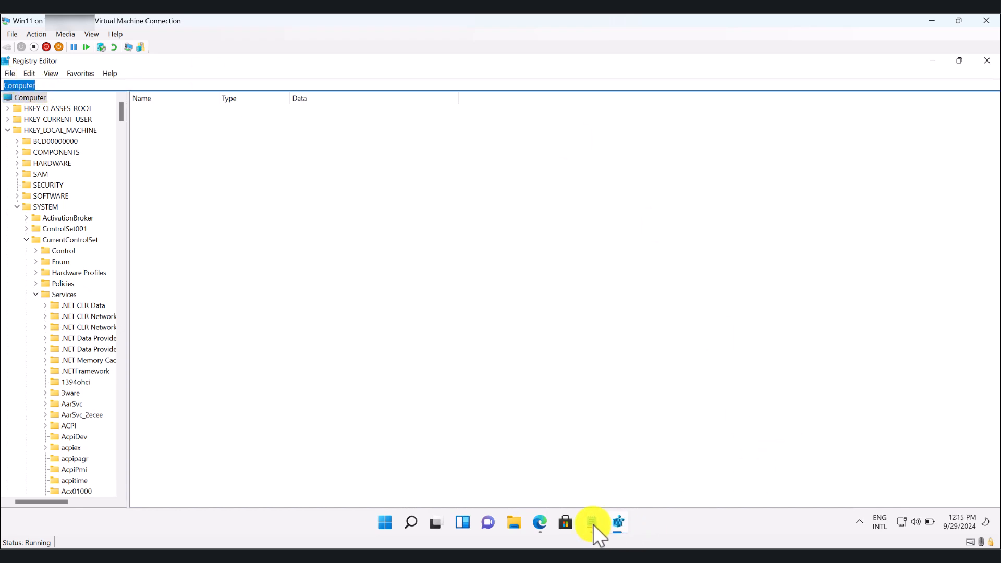
click(591, 522)
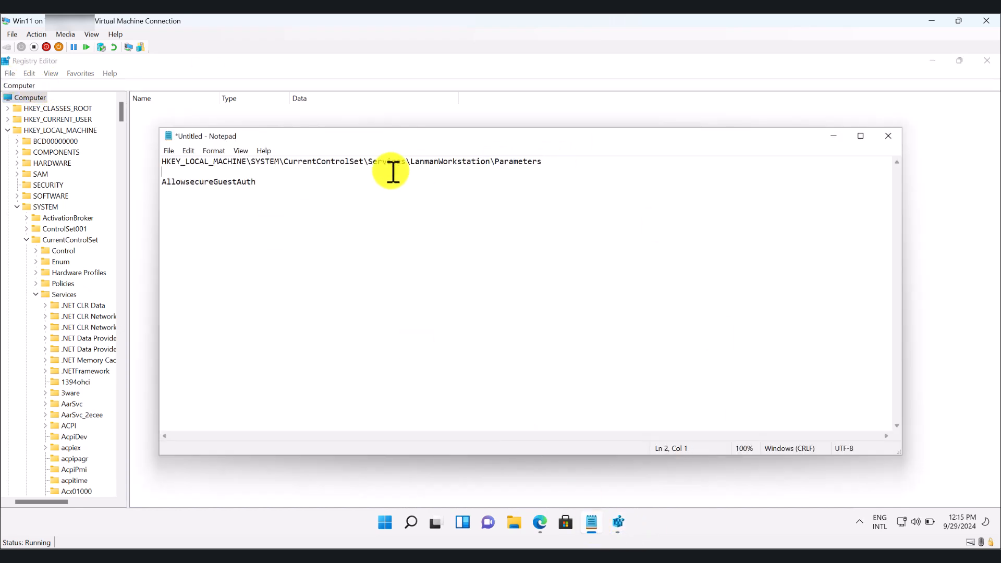
mouse_move(559, 161)
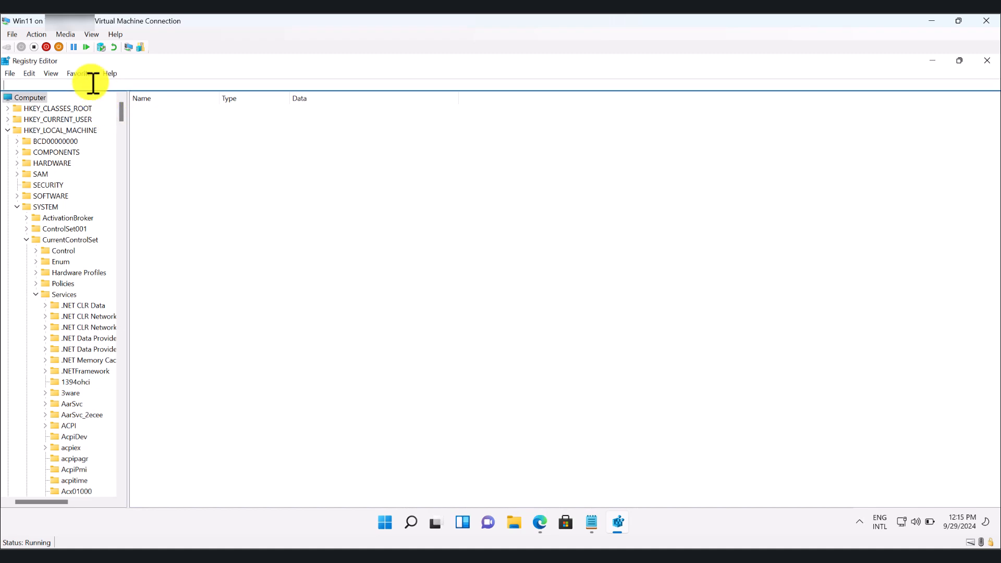
text(Enabling guest logons may be necessary where a user needs to access a resource on a server but the server doesn't provide user accounts, only)
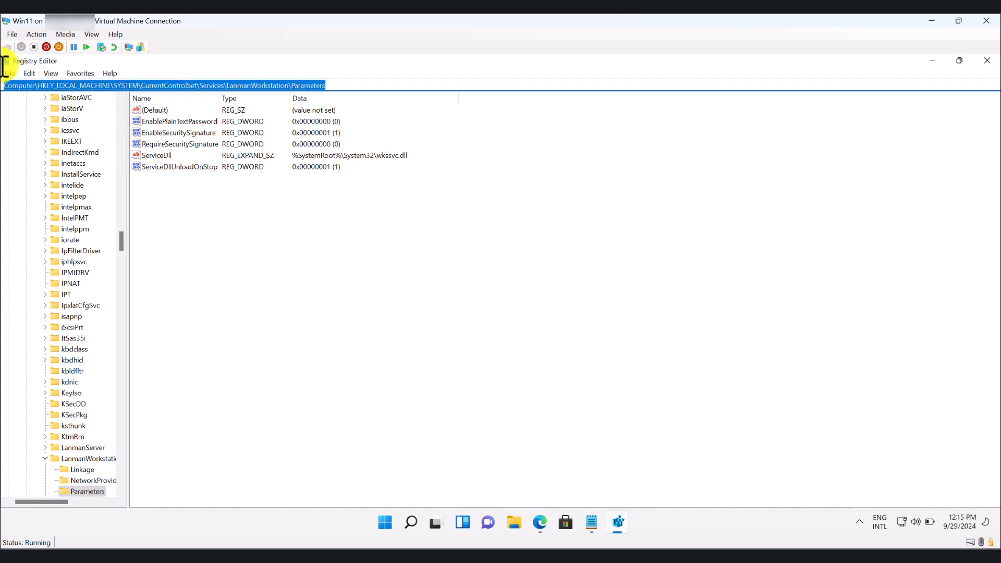
mouse_move(333, 86)
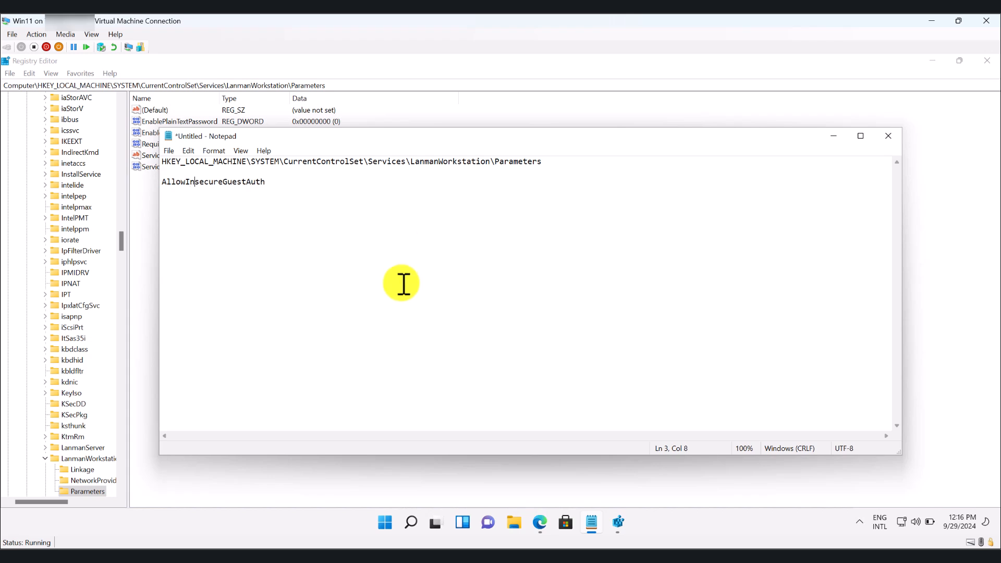
double_click(213, 181)
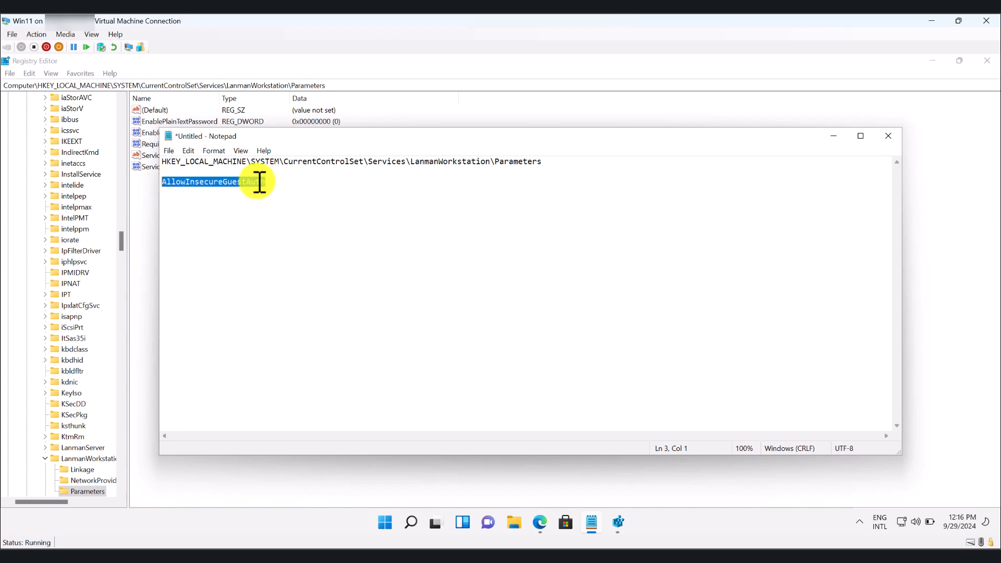
mouse_move(851, 160)
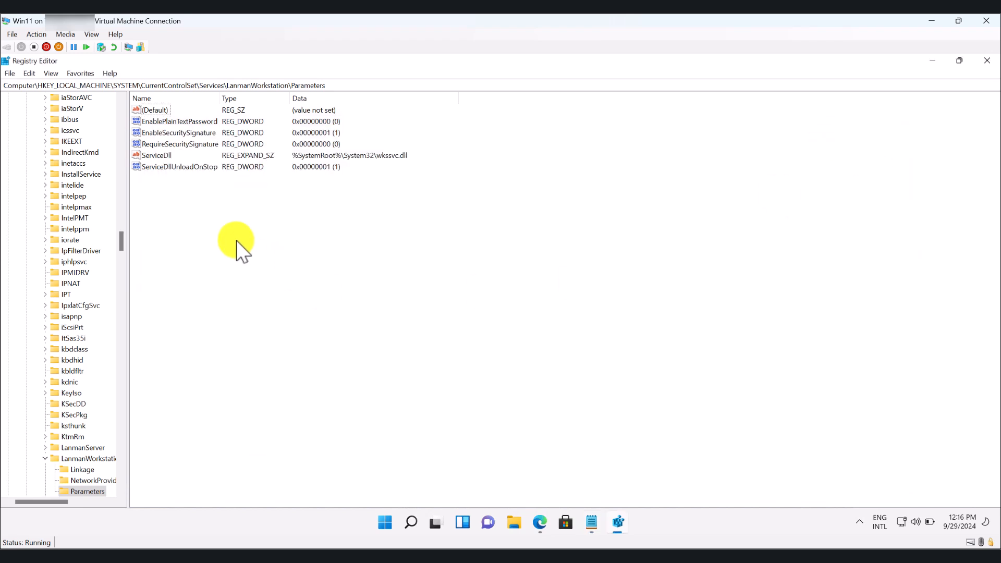
Create DWORD AllowInsecureGuestAuth with data 1 under Parameters, then close Registry Editor
right_click(236, 243)
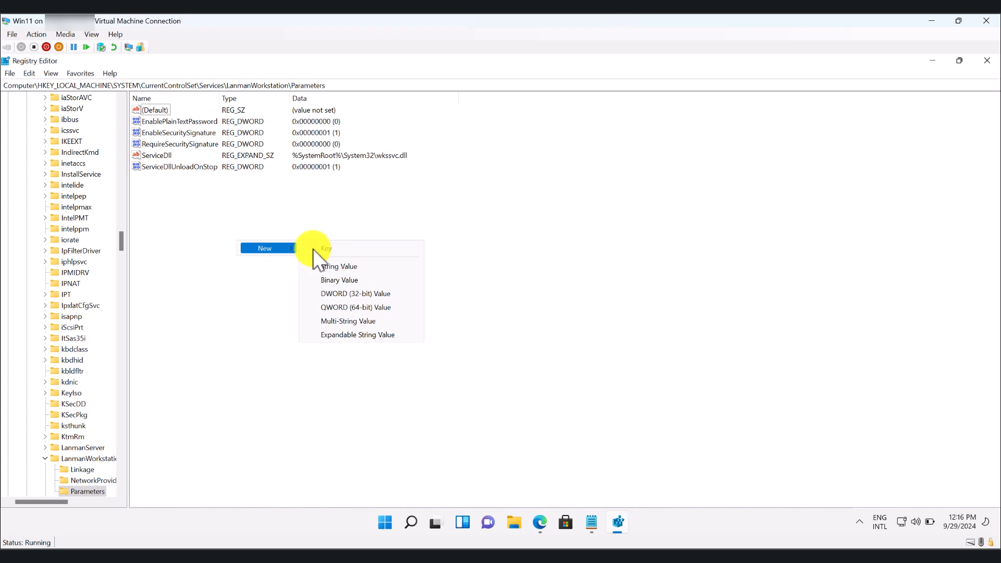
mouse_move(366, 294)
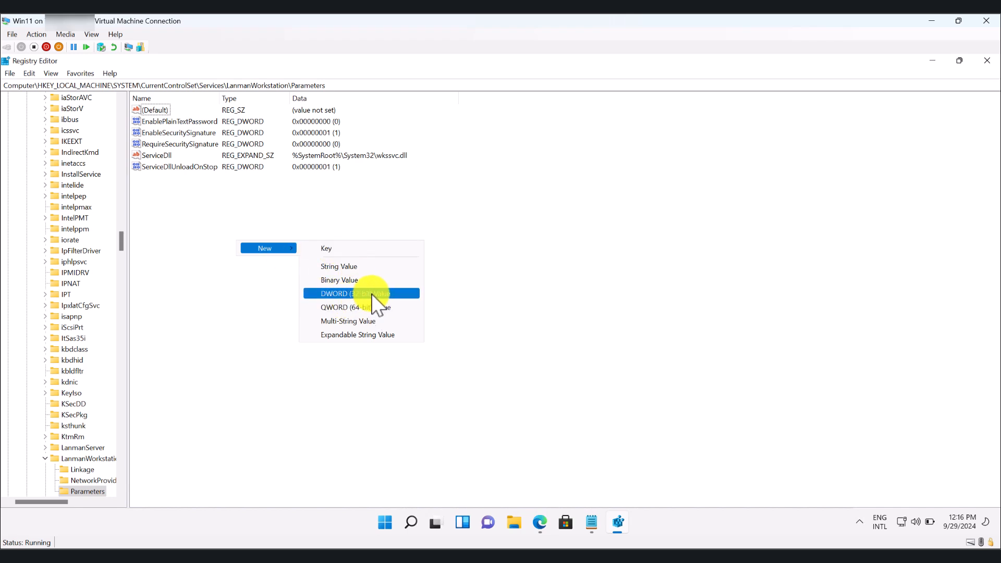
click(355, 293)
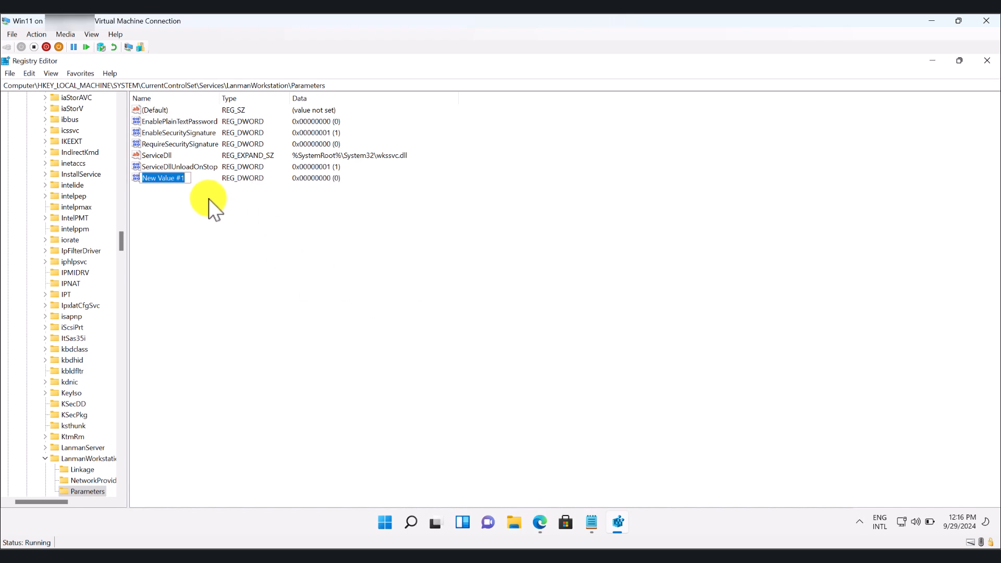
text(AllowInsecureGuestAuth)
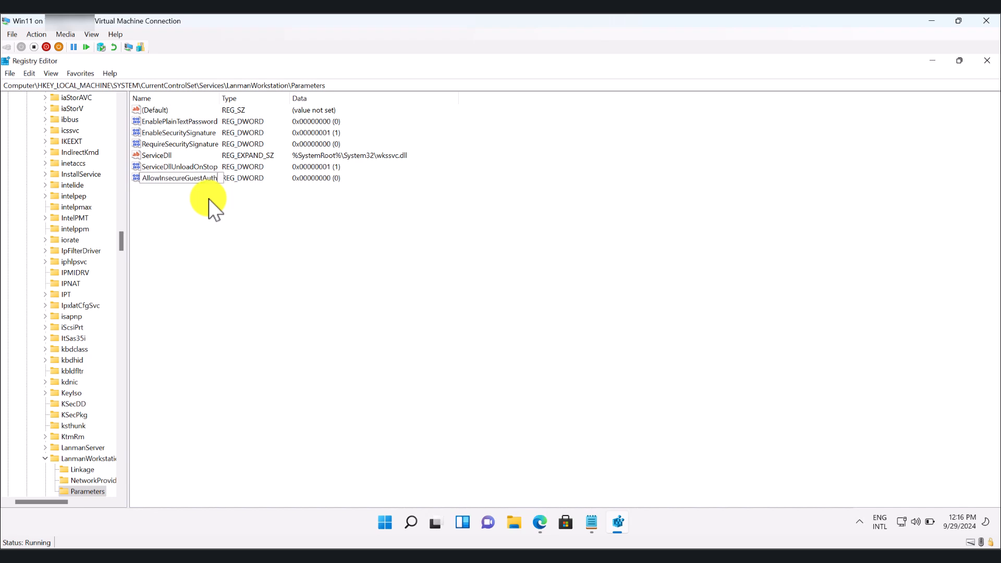
click(178, 177)
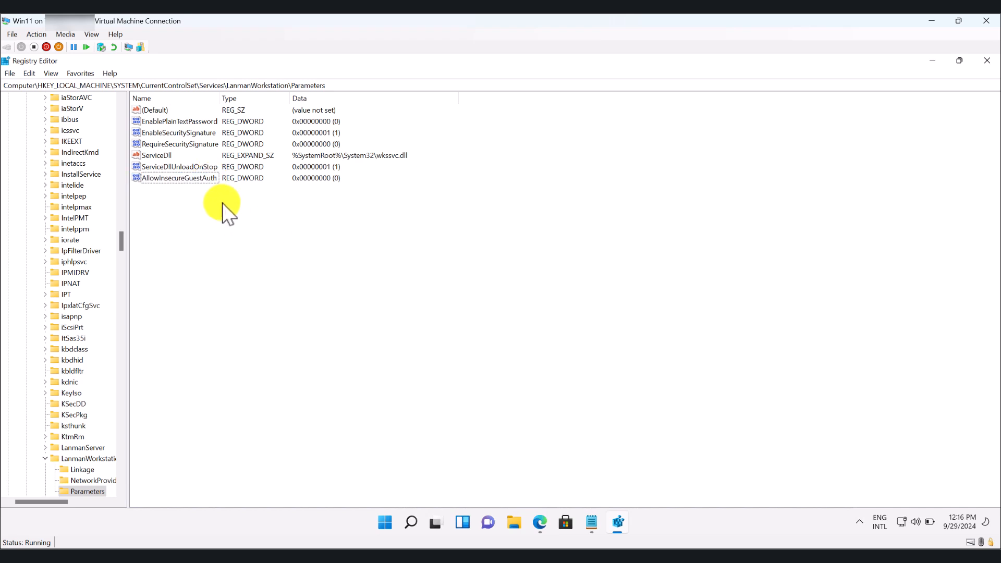
double_click(179, 177)
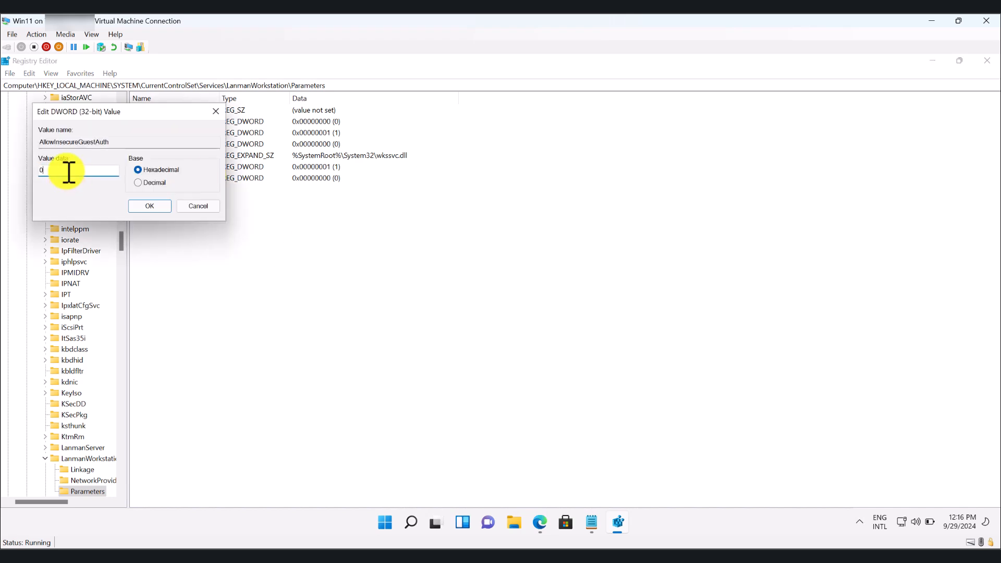
click(150, 206)
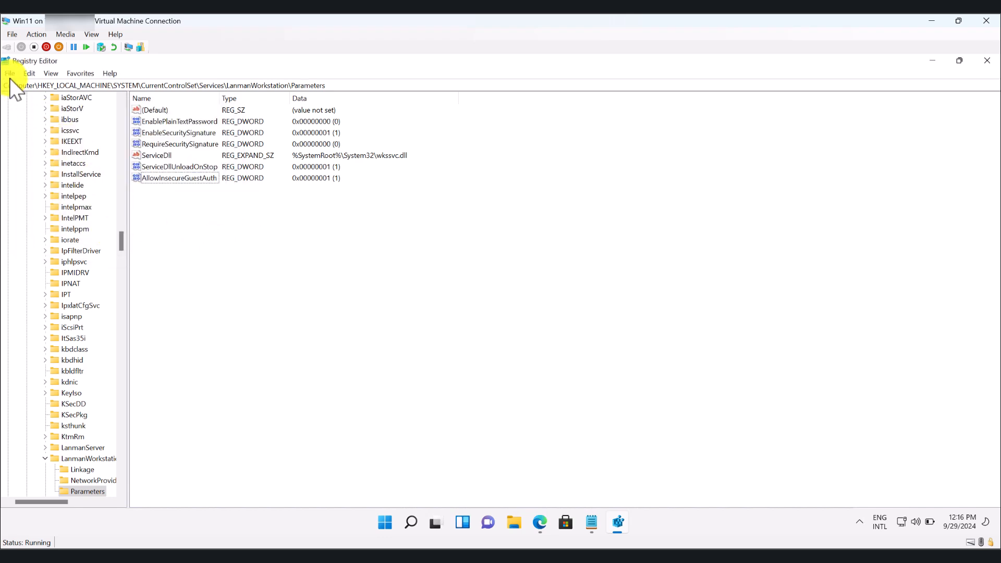
click(9, 73)
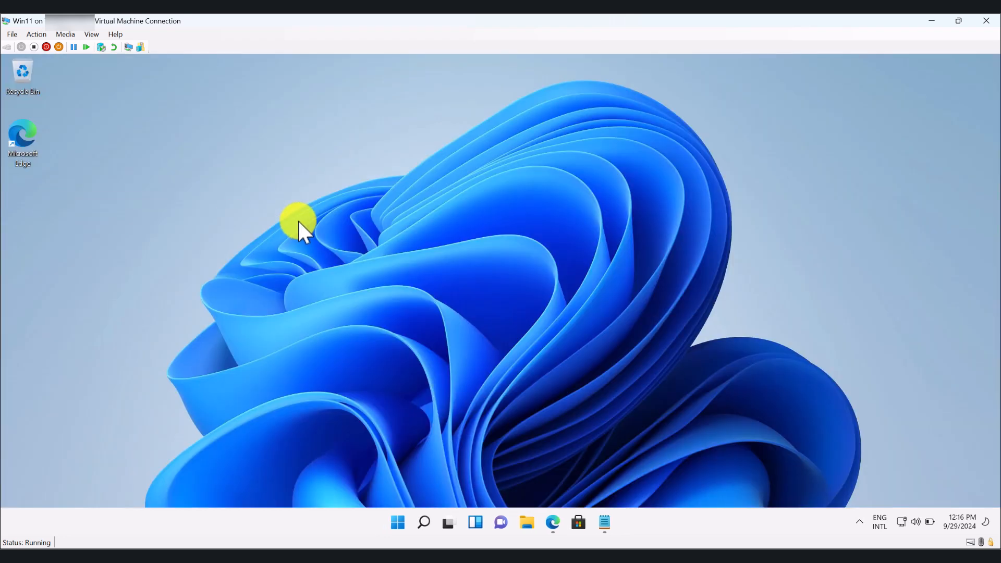
mouse_move(494, 398)
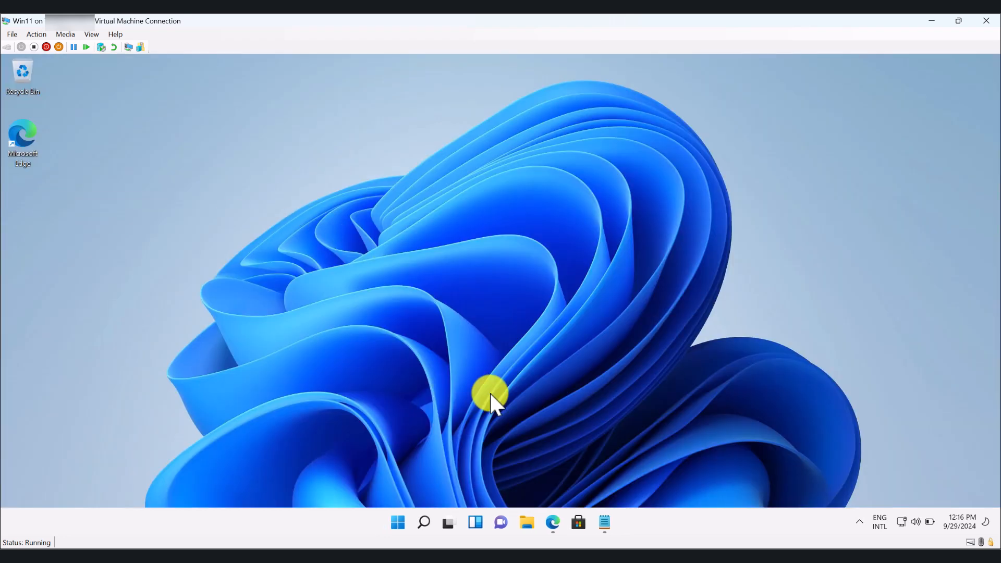
Bring up the Start menu power options showing Restart
click(398, 523)
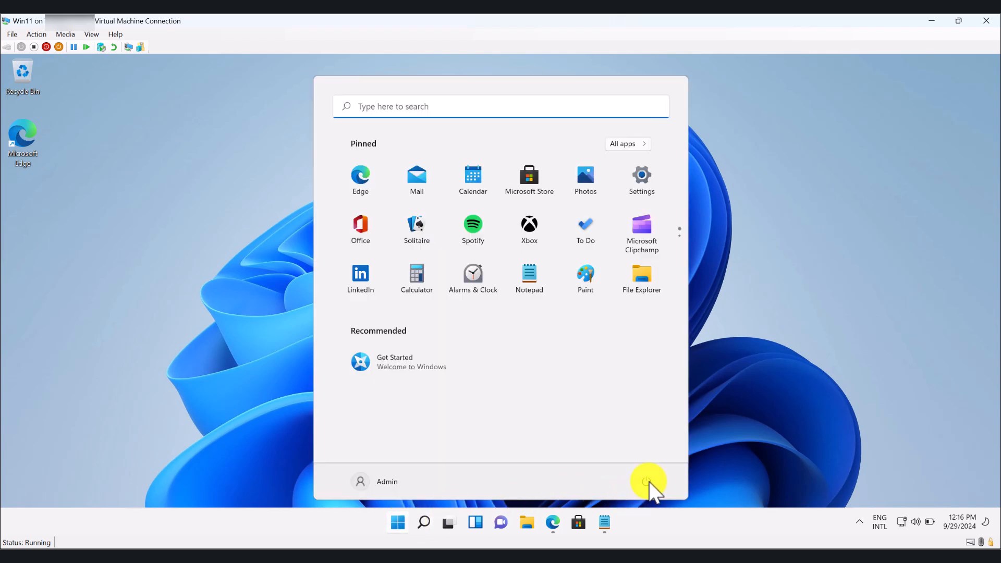
click(647, 482)
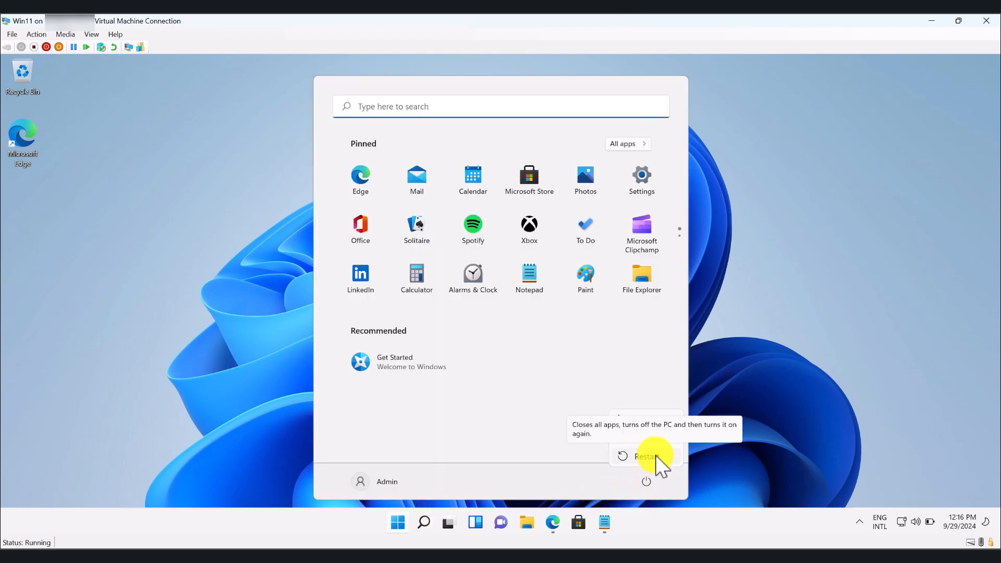